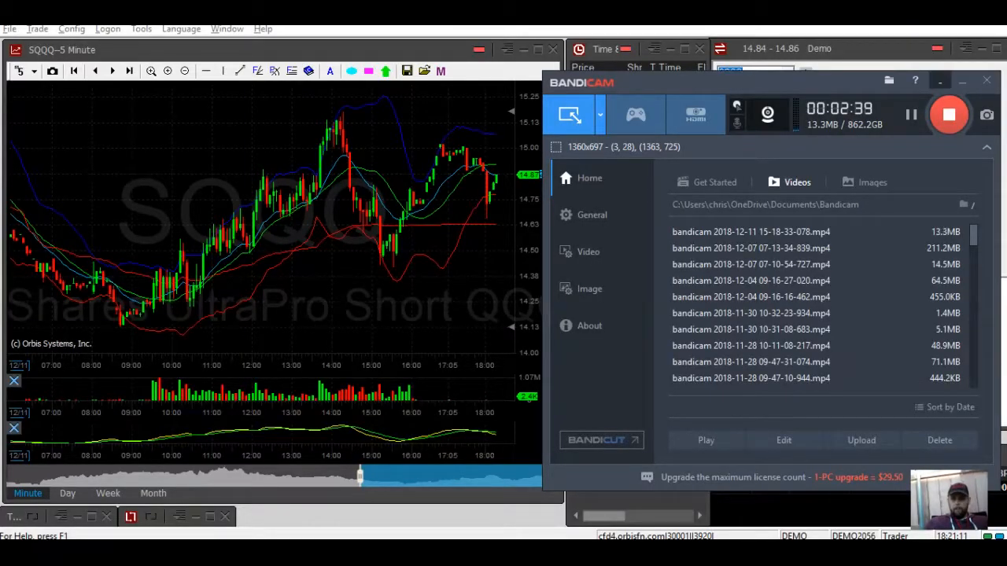
Close the Orbis trading platform window
left_click(986, 79)
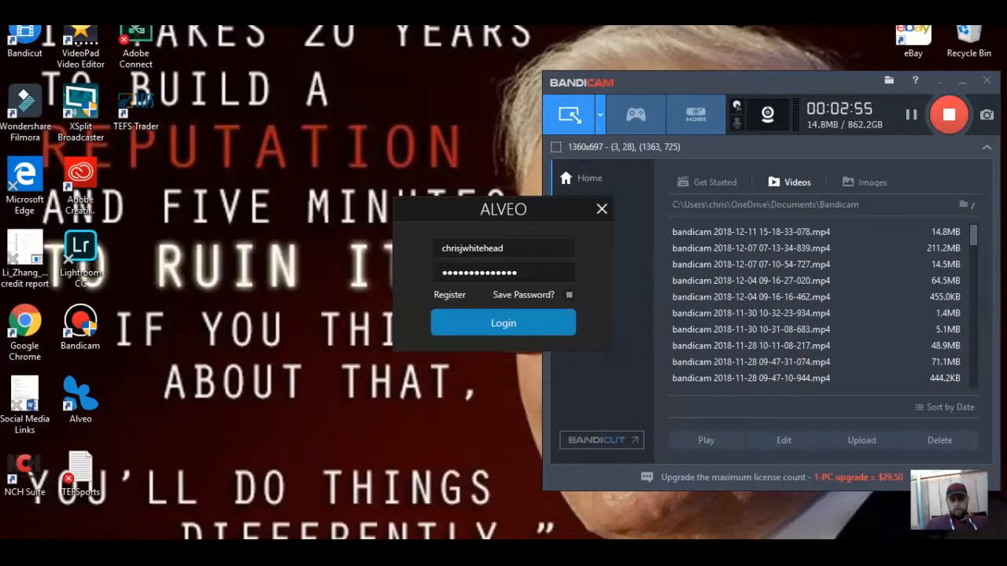
Log in to the Alveo simulated account and let the trading workspace load
left_click(502, 323)
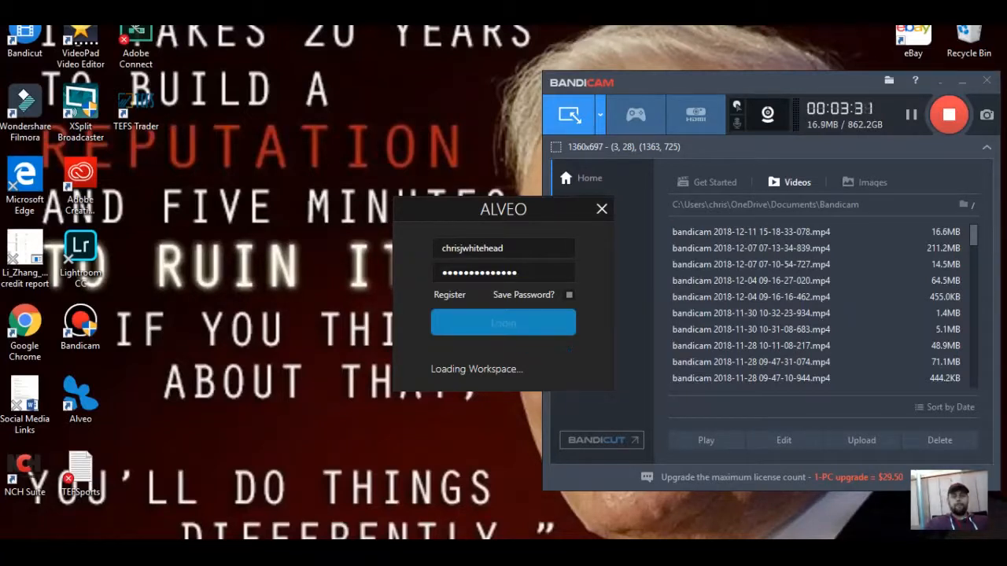
left_click(502, 323)
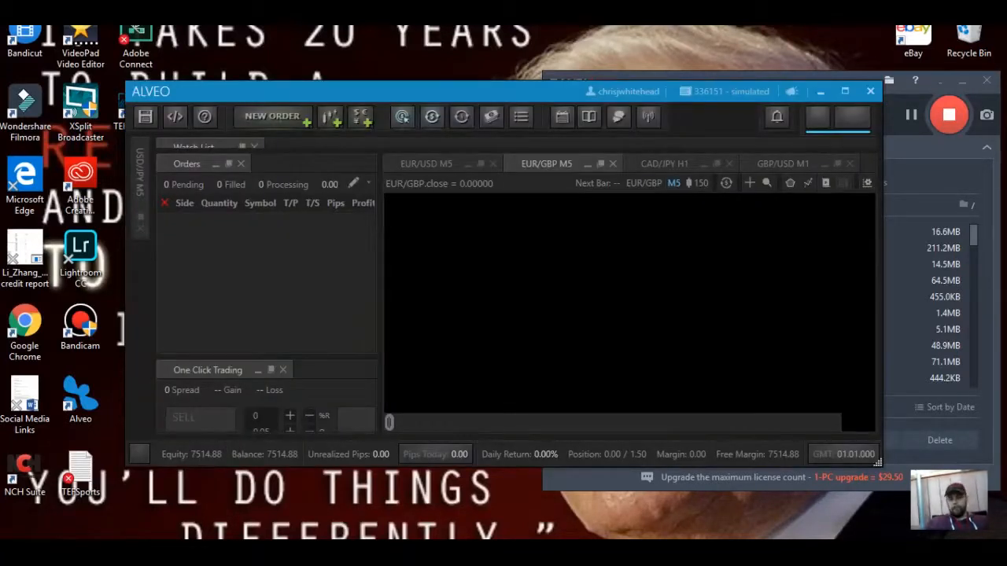